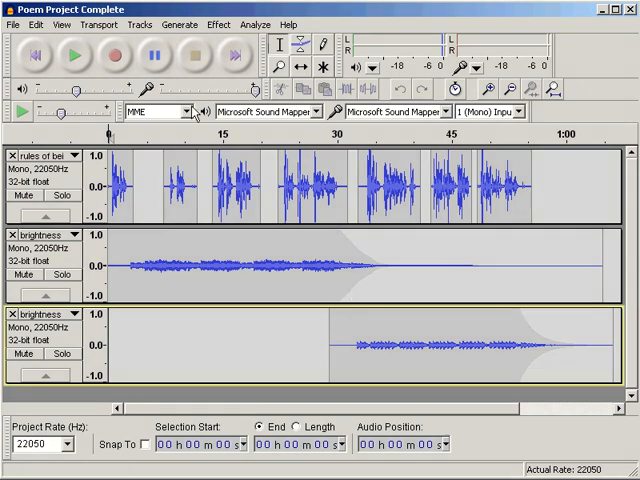
Play the finished three-track poem project, with voice and music layered, from the start.
{"action": "left_click", "coordinate": [70, 55]}
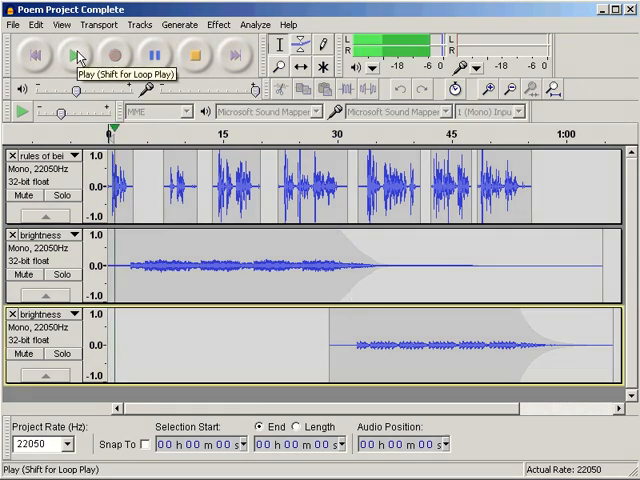
{"action": "left_click", "coordinate": [98, 52]}
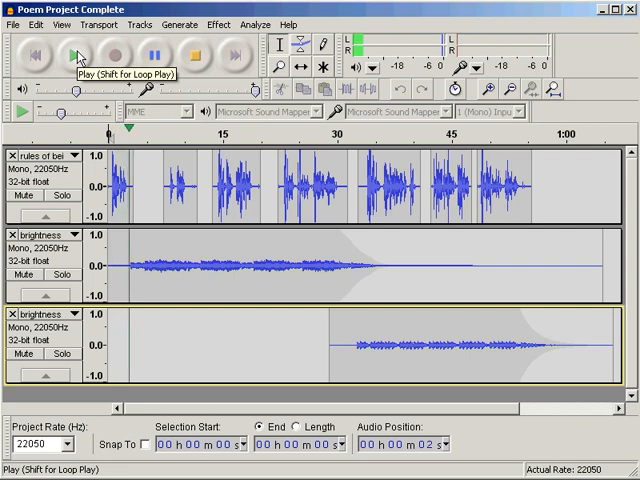
{"action": "left_click", "coordinate": [78, 53]}
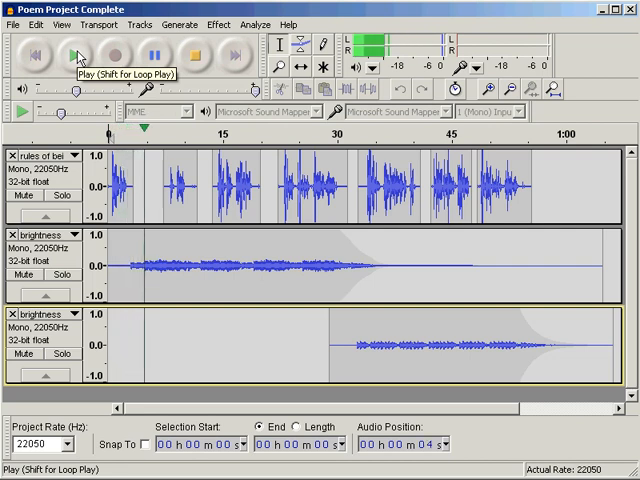
{"action": "left_click", "coordinate": [76, 52]}
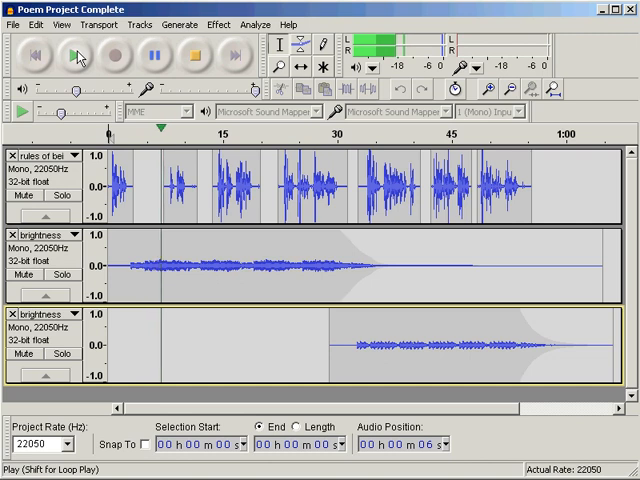
{"action": "left_click", "coordinate": [80, 55]}
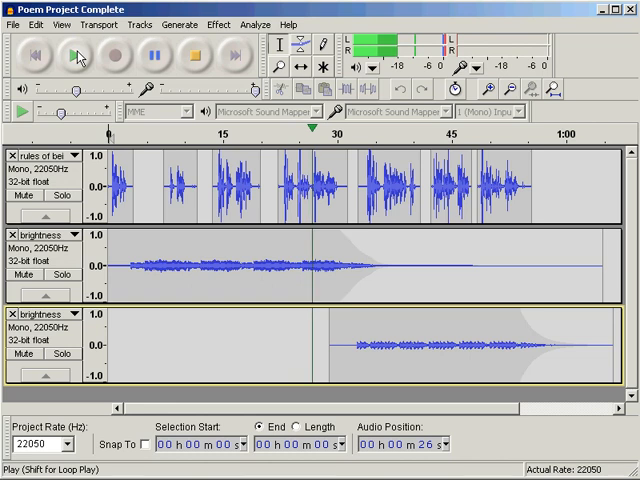
{"action": "left_click", "coordinate": [76, 52]}
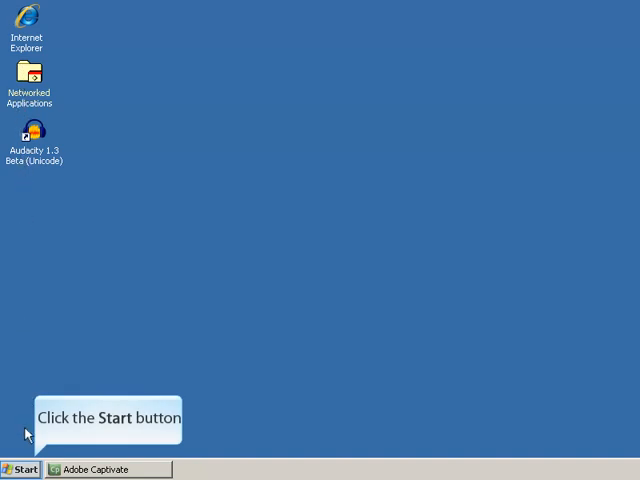
Open the Start menu's Programs list to reach Audacity 1.3 Beta (Unicode).
{"action": "left_click", "coordinate": [22, 469]}
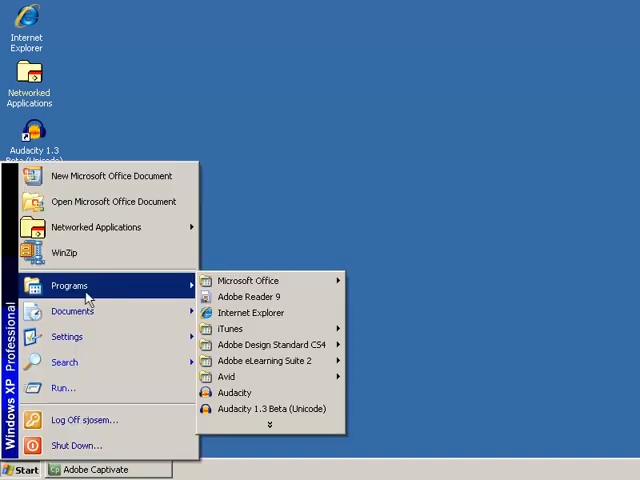
{"action": "mouse_move", "coordinate": [270, 409]}
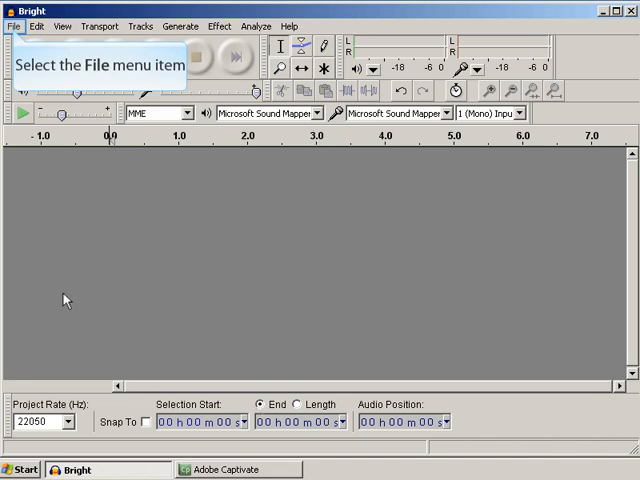
Start File > Import > Audio and select Bright, Poem and Strings from the audio editing folder.
{"action": "left_click", "coordinate": [12, 25]}
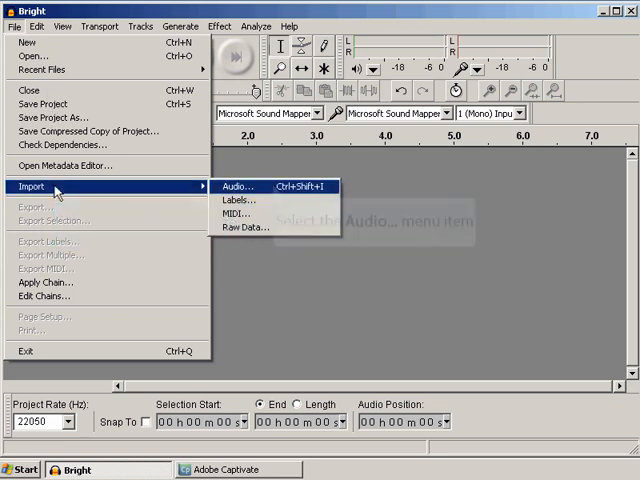
{"action": "mouse_move", "coordinate": [235, 187]}
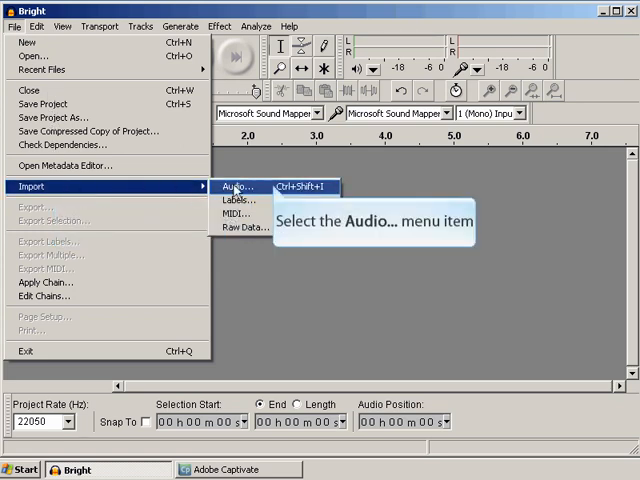
{"action": "left_click", "coordinate": [237, 187]}
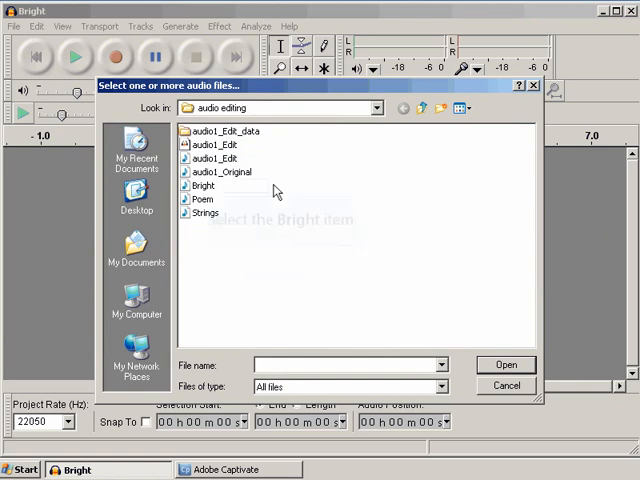
{"action": "left_click", "coordinate": [200, 186]}
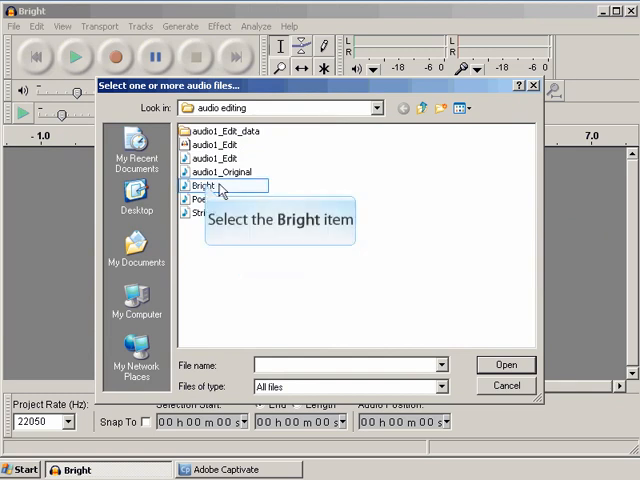
{"action": "left_click", "coordinate": [196, 186]}
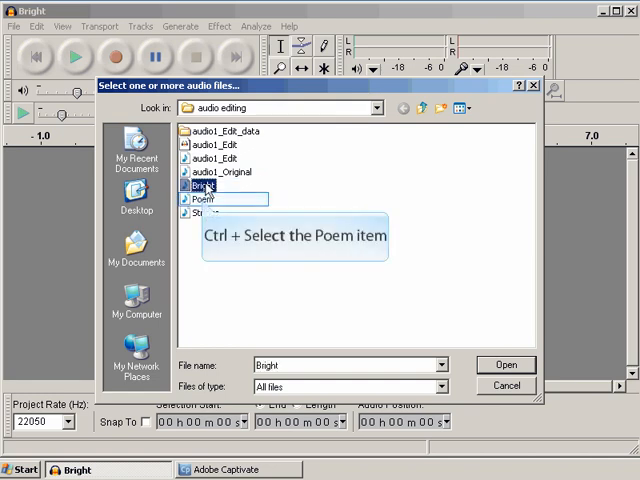
{"action": "left_click", "coordinate": [202, 198]}
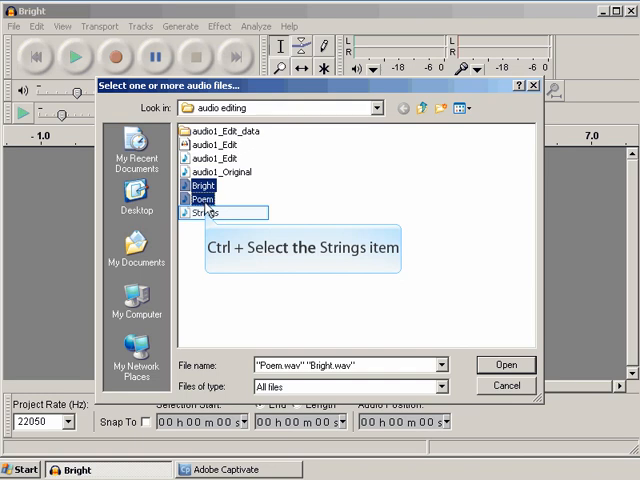
{"action": "left_click", "coordinate": [204, 213]}
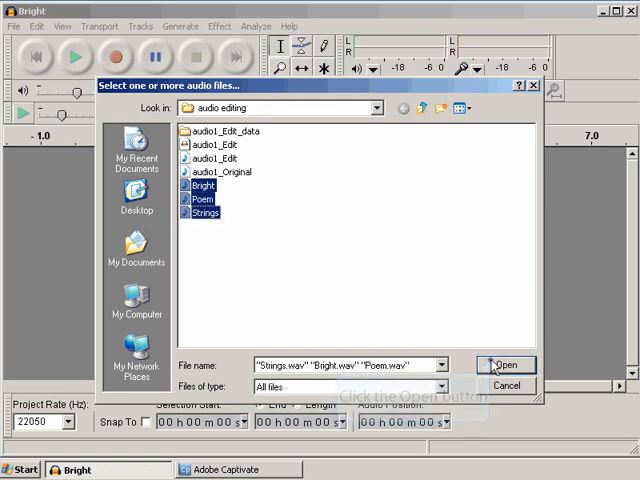
Open the selected Bright, Poem and Strings files as three separate tracks.
{"action": "left_click", "coordinate": [506, 364]}
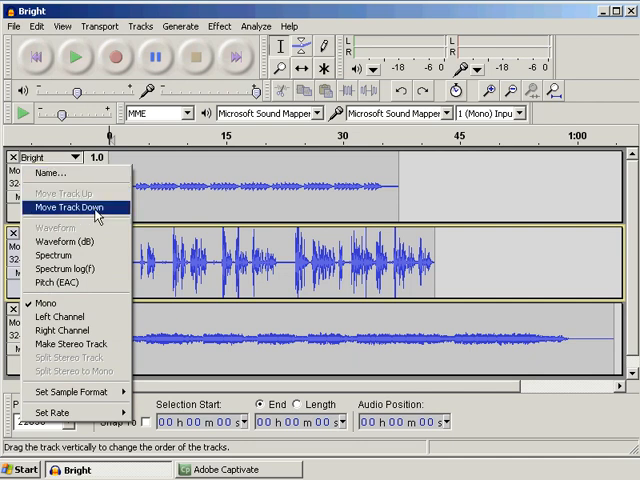
Move the Bright track one position lower via its track menu.
{"action": "left_click", "coordinate": [67, 207]}
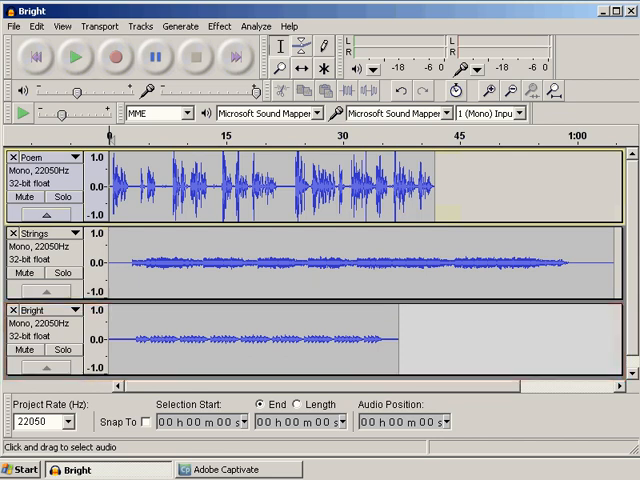
{"action": "left_click", "coordinate": [281, 48]}
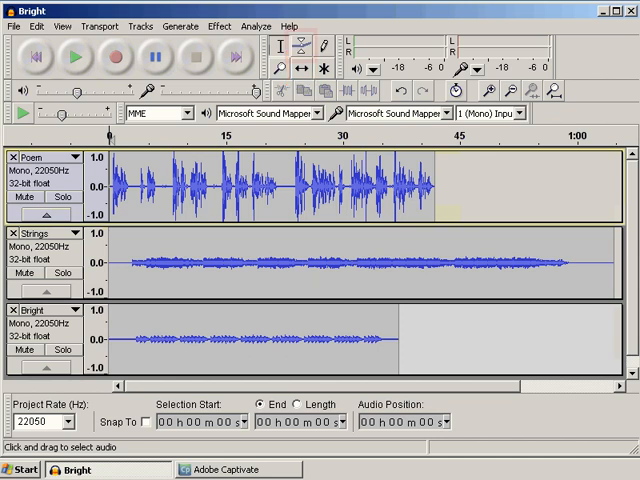
{"action": "left_click", "coordinate": [300, 43]}
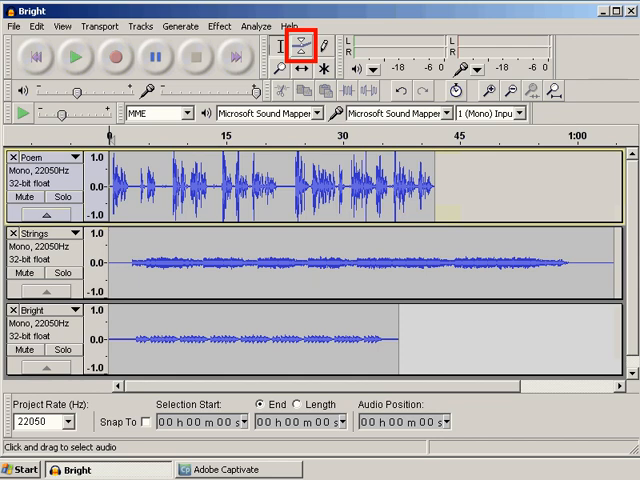
{"action": "left_click", "coordinate": [324, 67]}
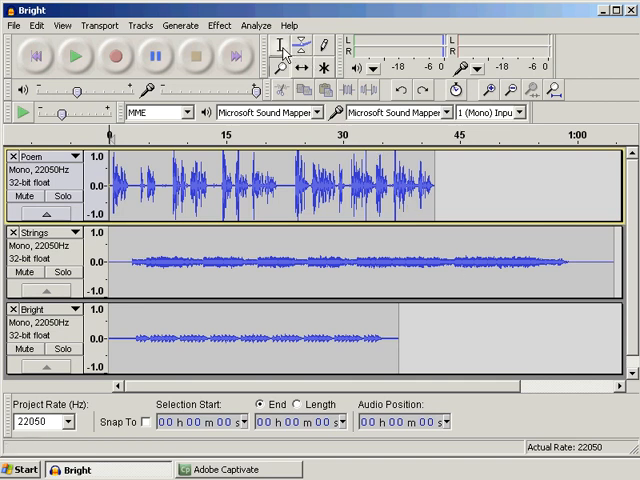
{"action": "mouse_move", "coordinate": [280, 47]}
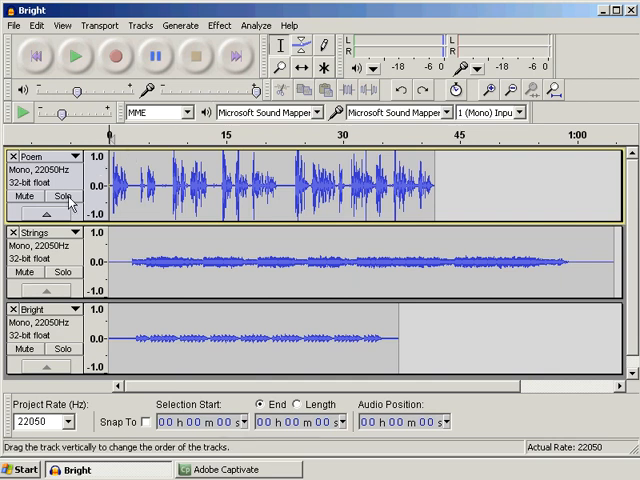
Solo the Poem track, play it briefly, and stop about three seconds in at a pause.
{"action": "left_click", "coordinate": [63, 195]}
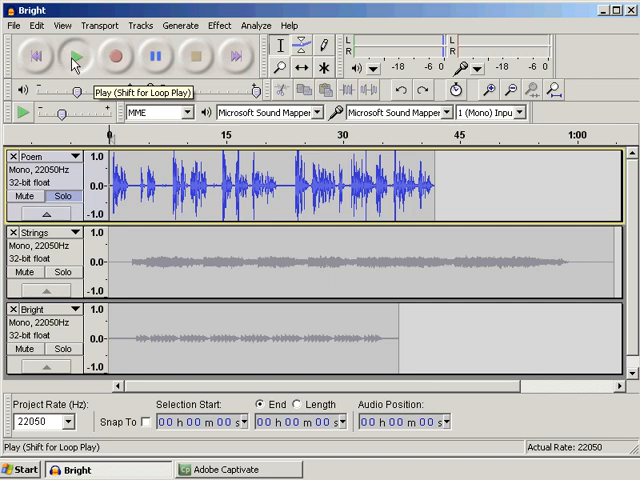
{"action": "left_click", "coordinate": [72, 57]}
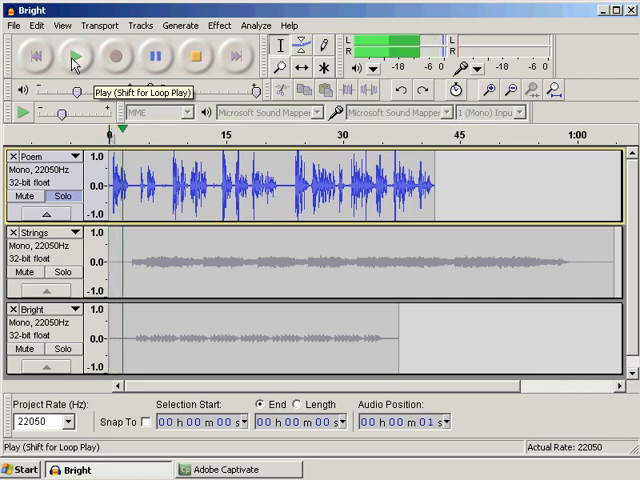
{"action": "left_click", "coordinate": [74, 57]}
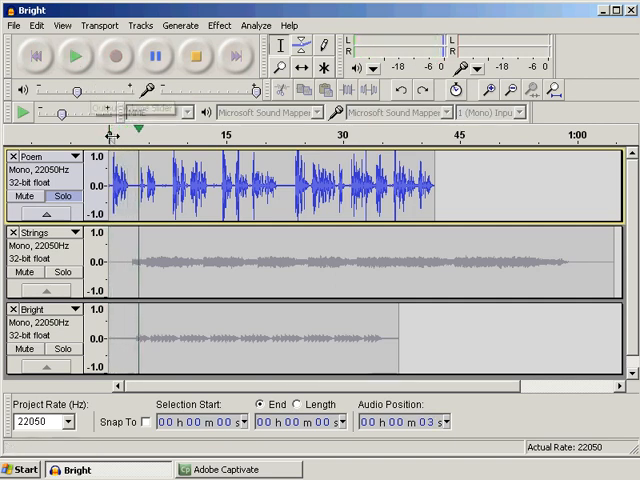
{"action": "left_click", "coordinate": [74, 57]}
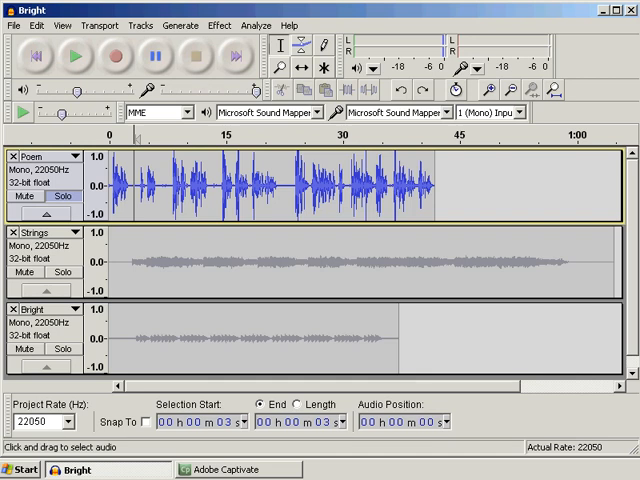
{"action": "mouse_move", "coordinate": [527, 240]}
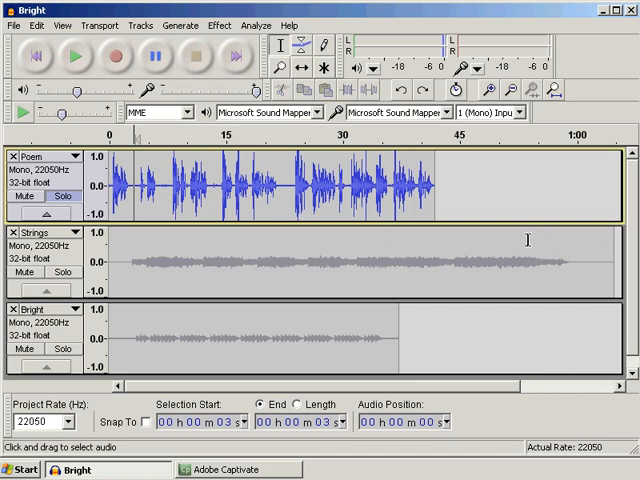